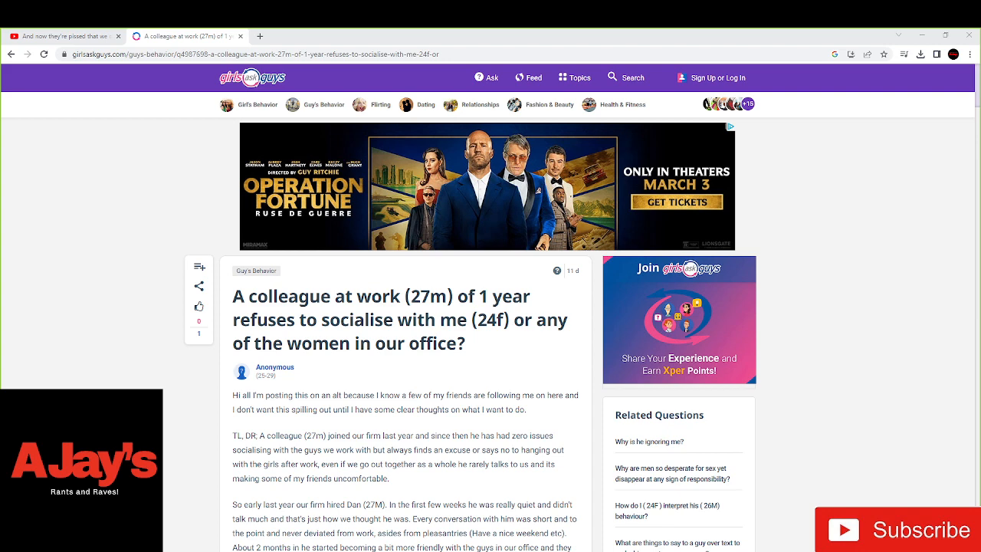
scroll(down, 3)
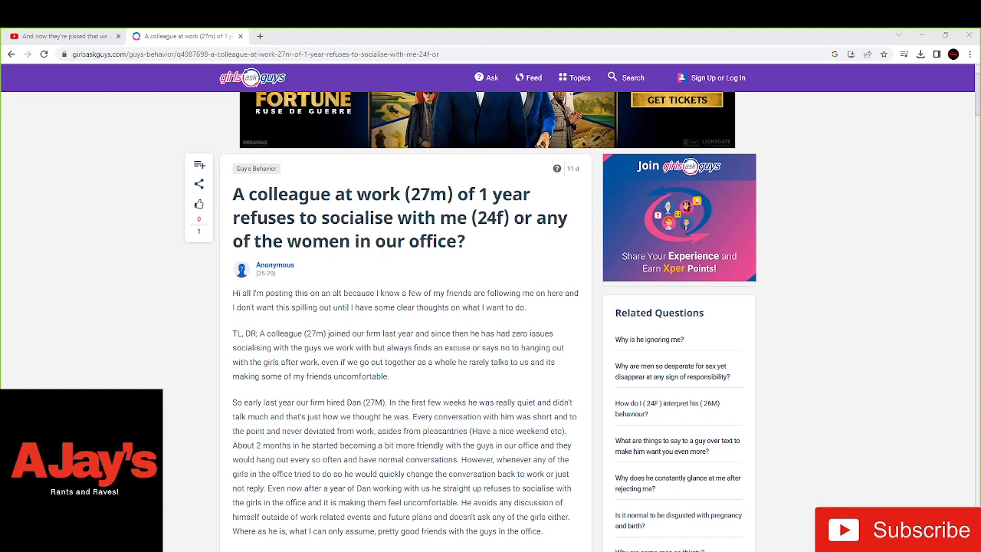
scroll(down, 3)
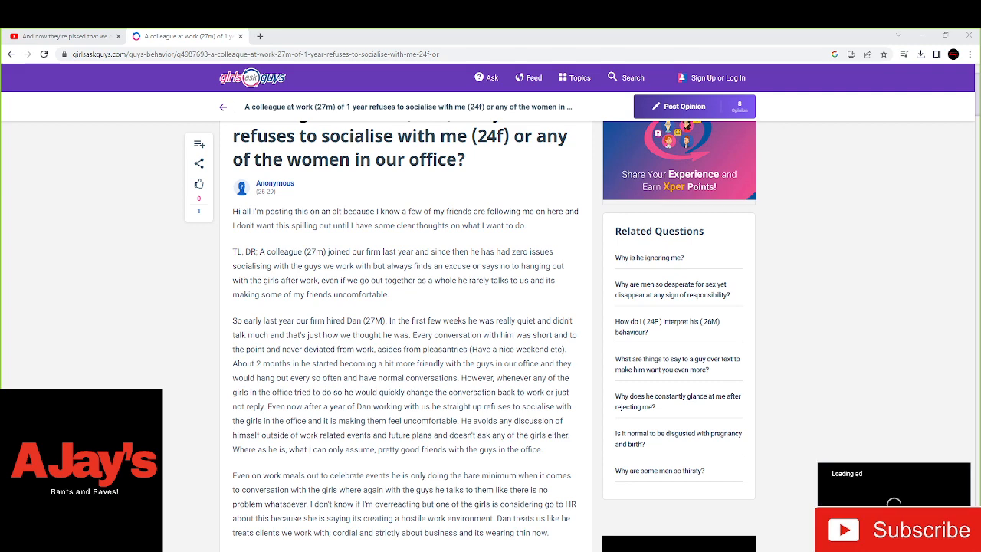
scroll(down, 3)
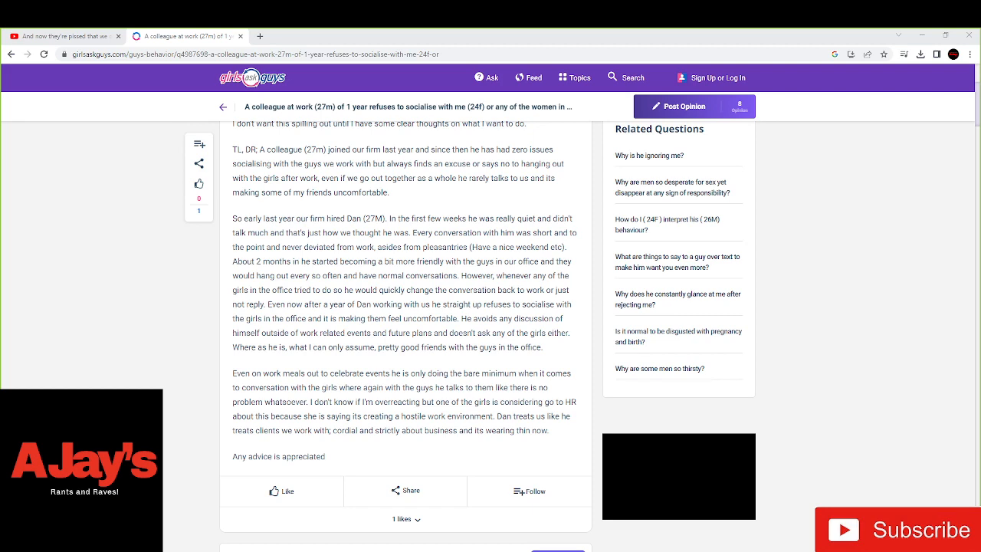
scroll(down, 3)
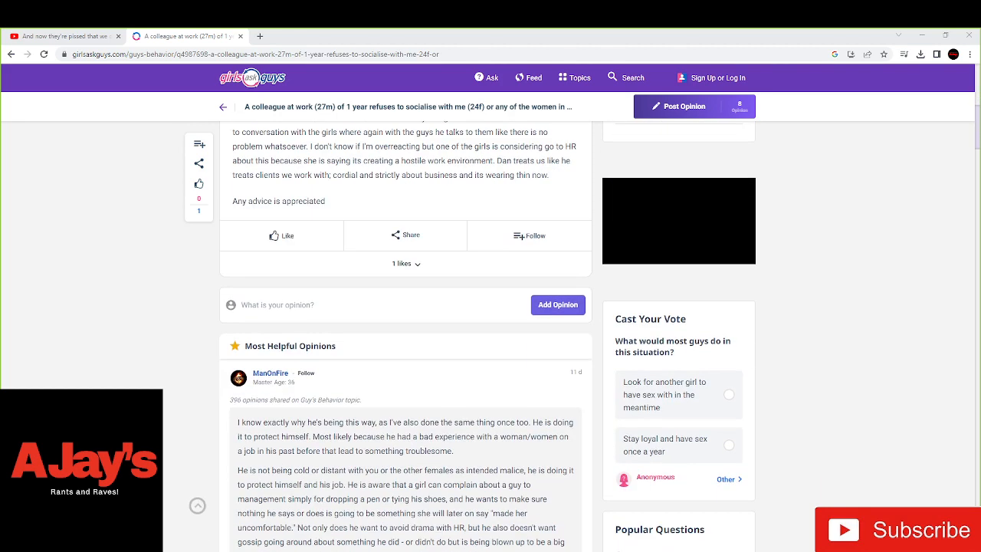
scroll(down, 3)
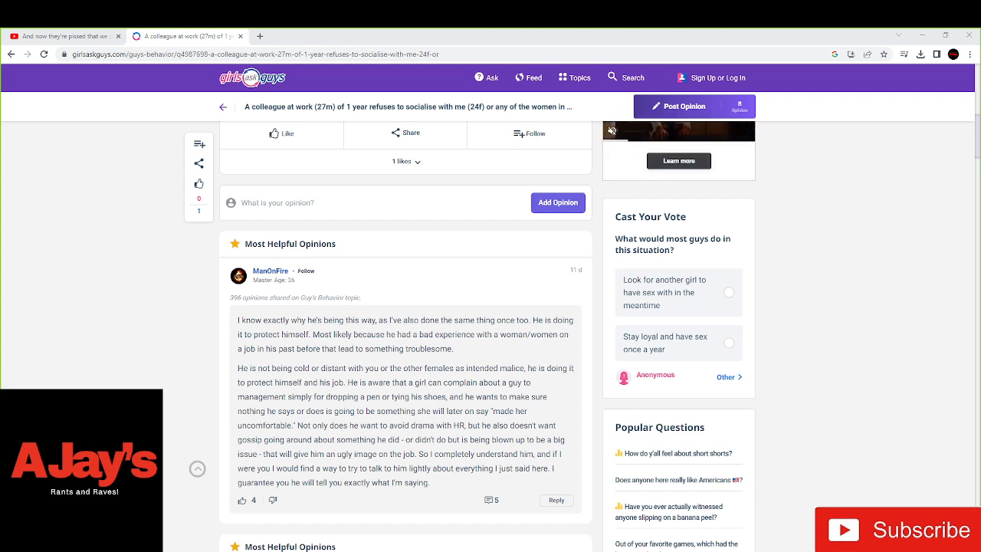
scroll(down, 3)
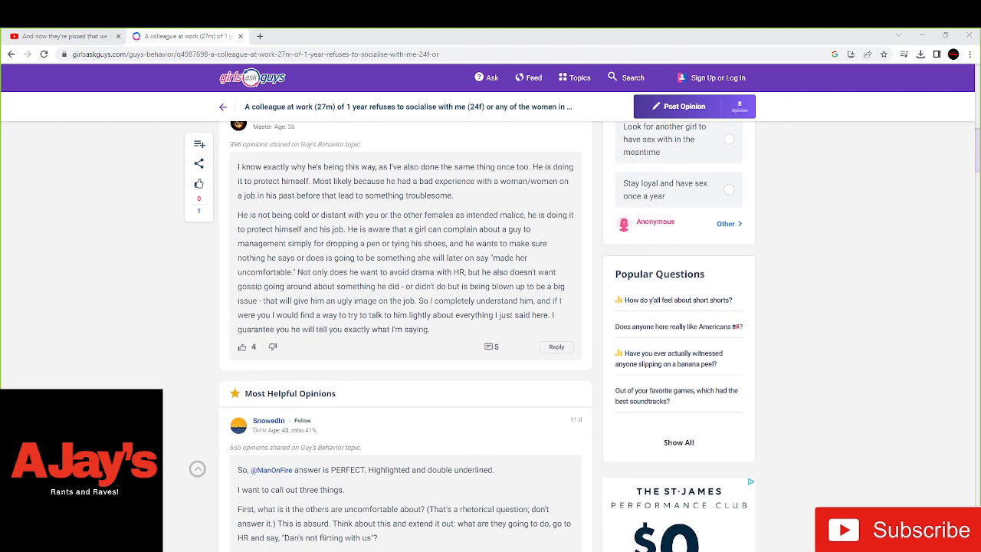
scroll(down, 3)
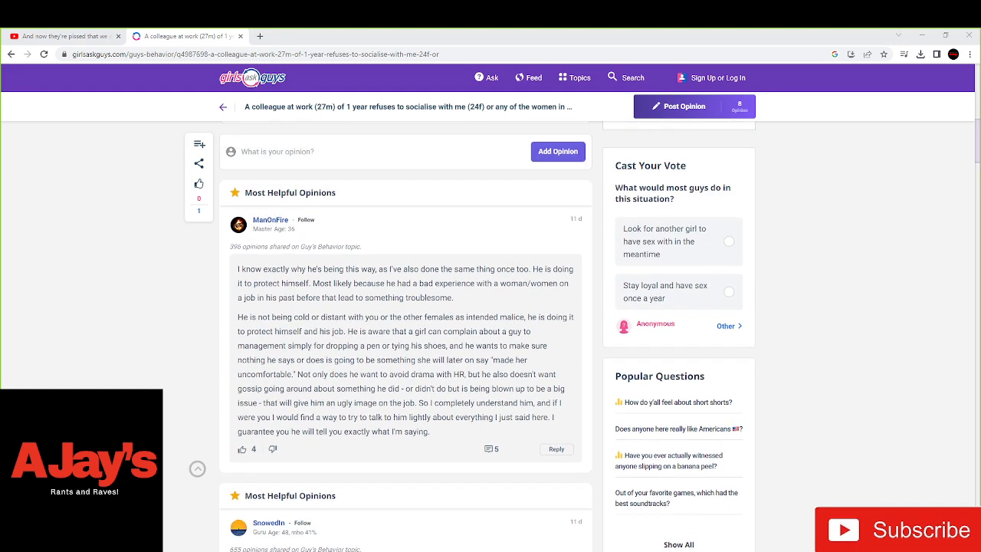
scroll(down, 3)
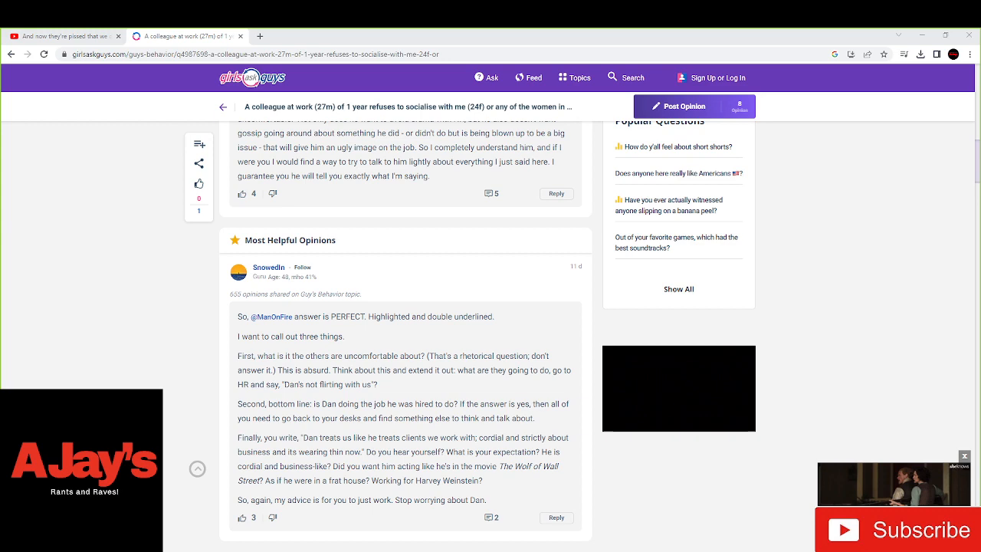
scroll(down, 3)
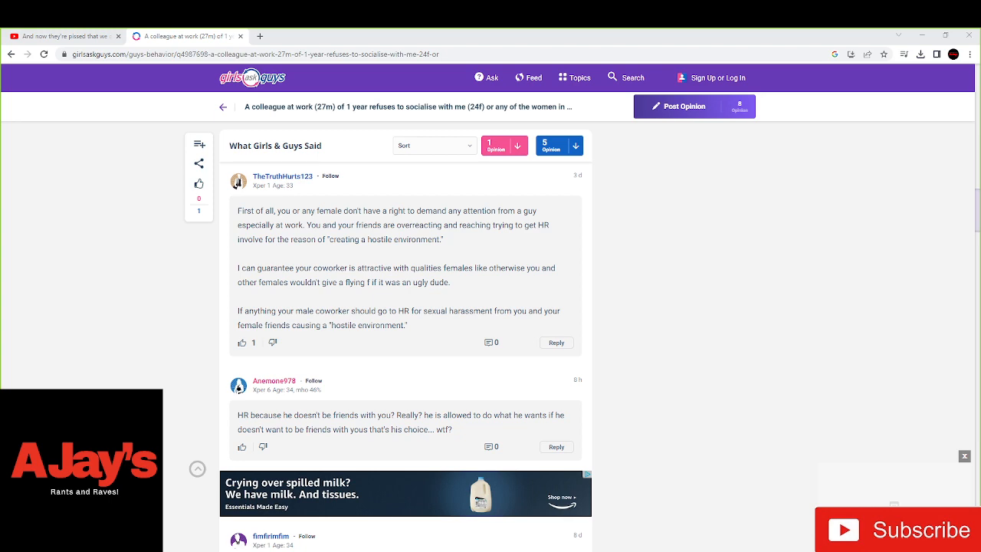
scroll(down, 3)
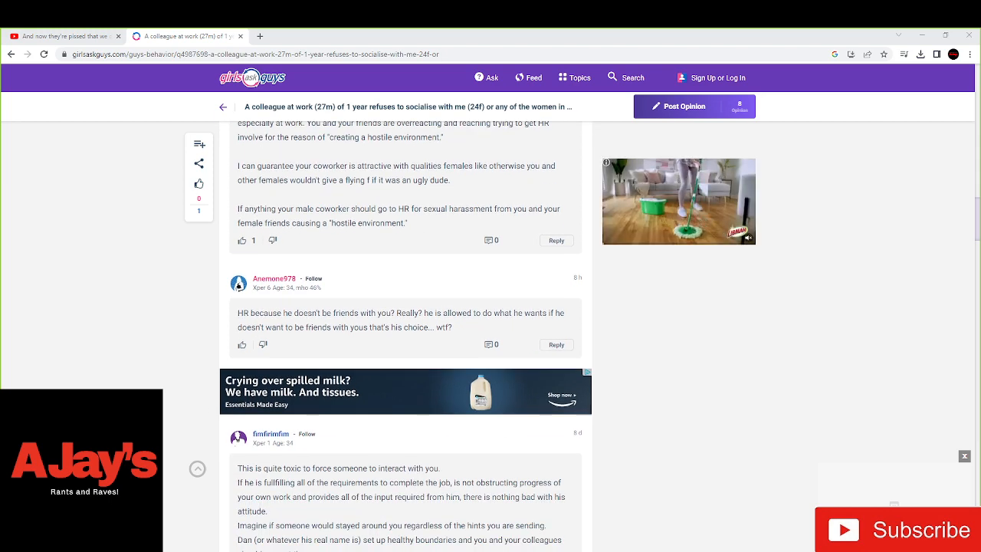
scroll(down, 3)
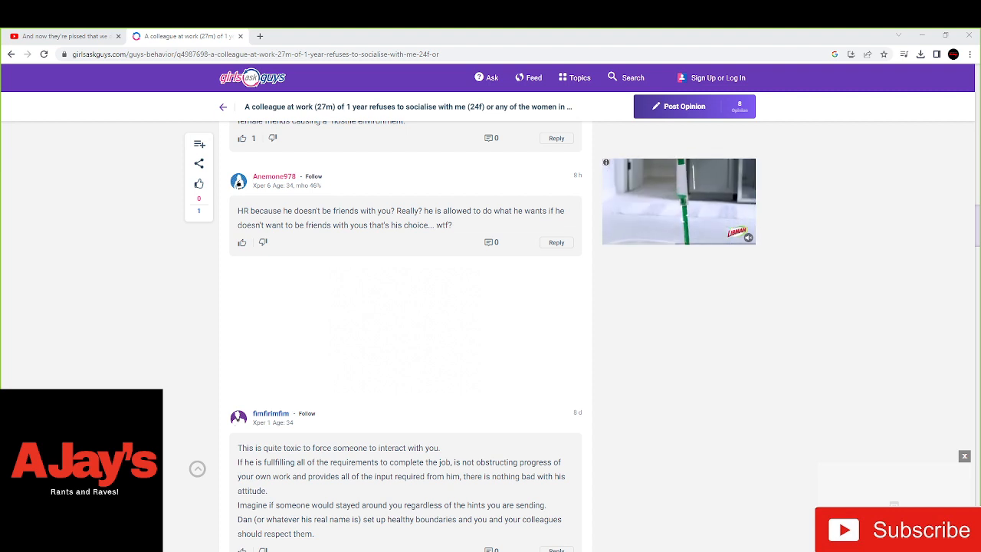
scroll(down, 3)
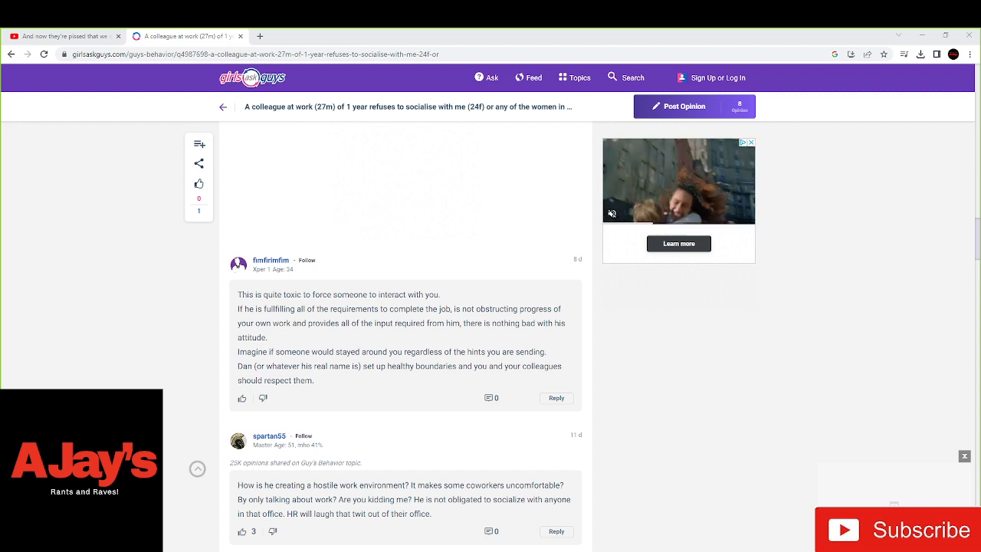
scroll(down, 3)
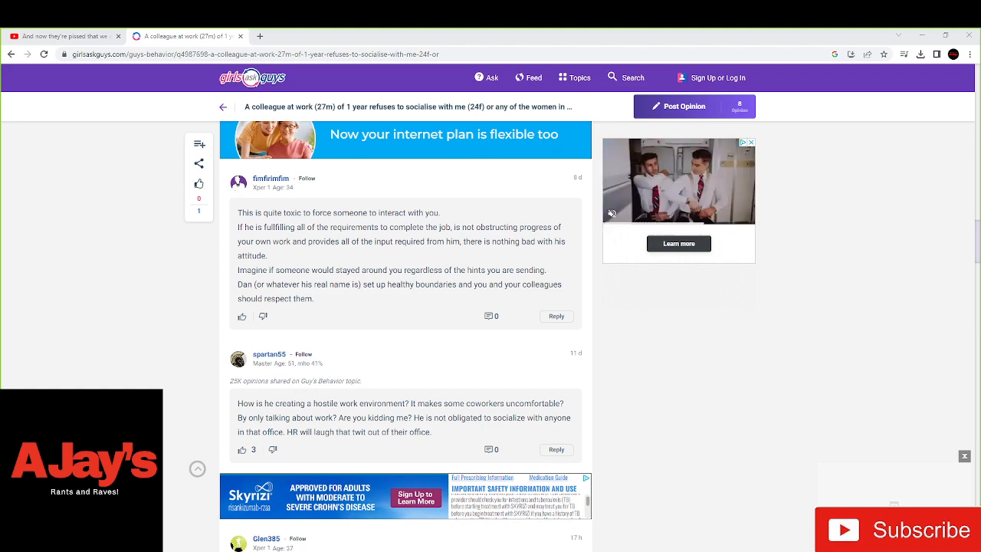
scroll(down, 3)
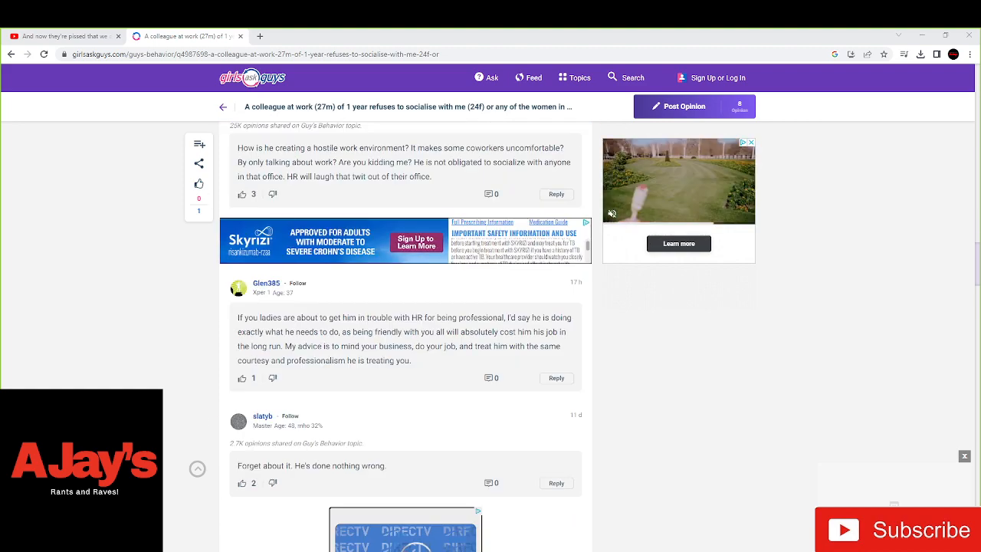
scroll(down, 3)
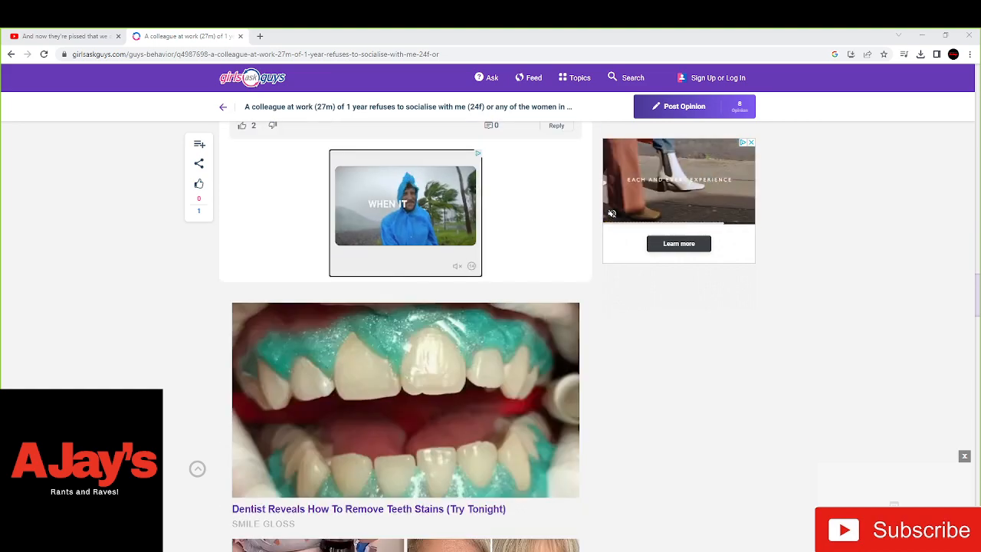
scroll(down, 3)
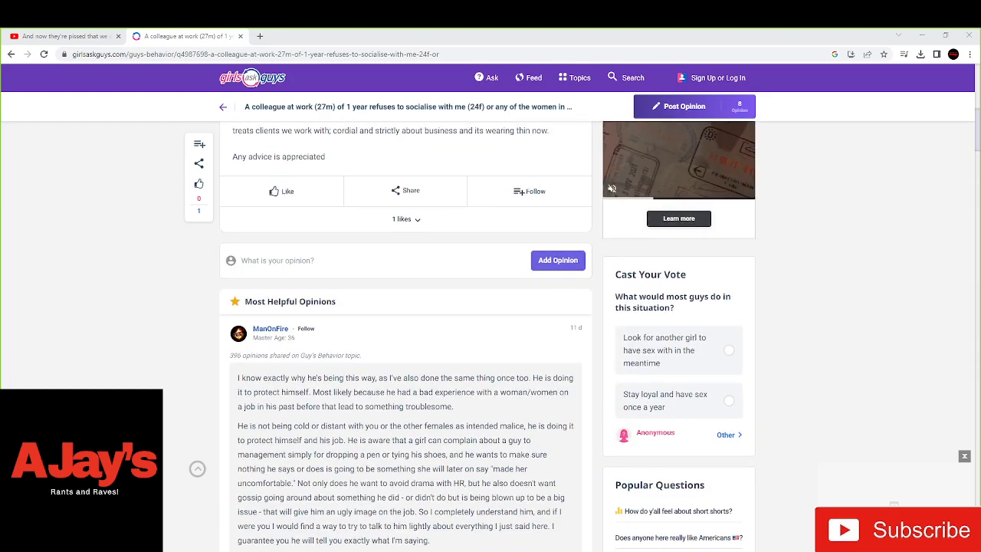
scroll(up, 3)
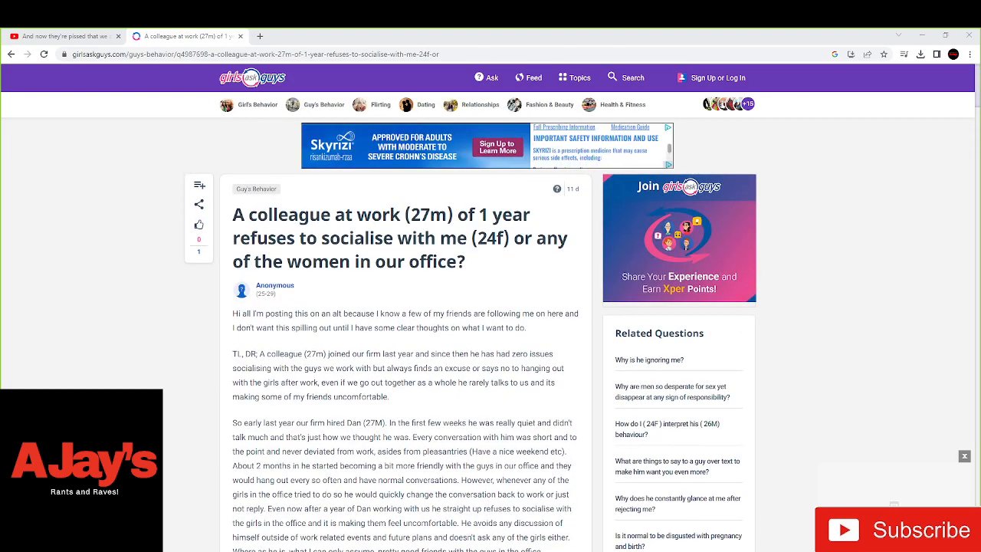